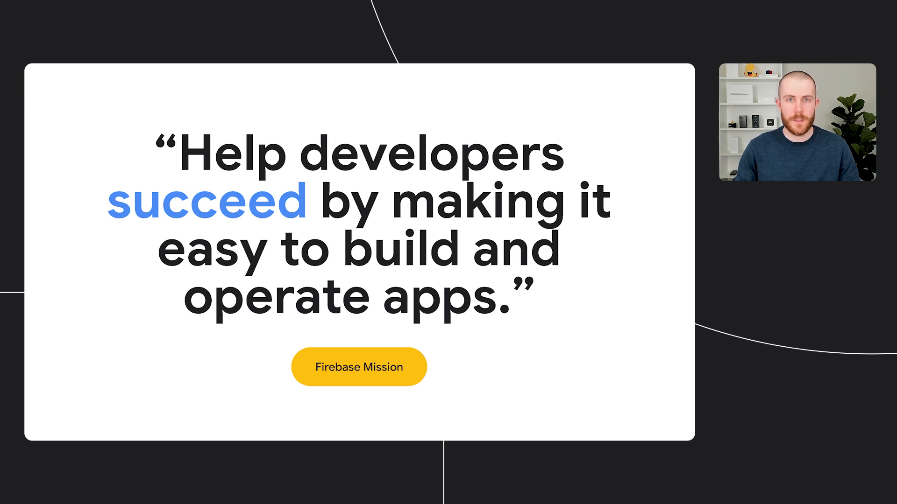
# Advance from the Firebase mission quote to the Better Developer Experience slide.
pyautogui.press('Right')
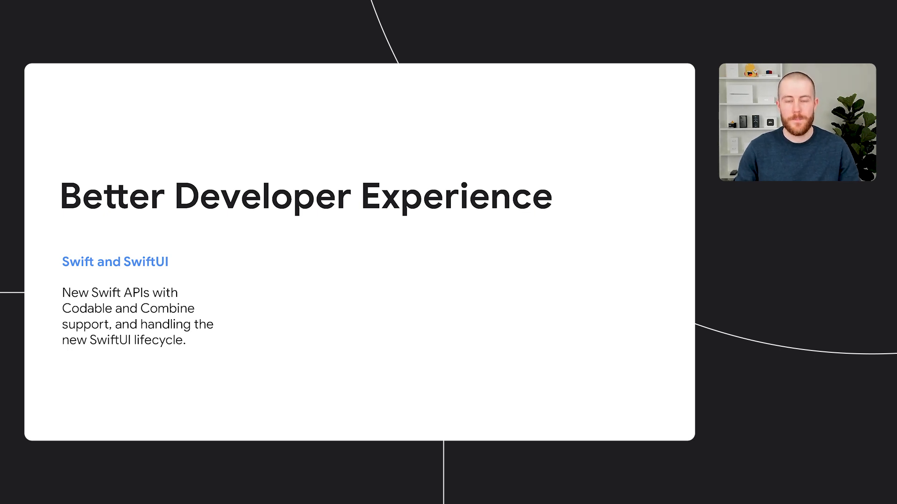
pyautogui.press('Right')
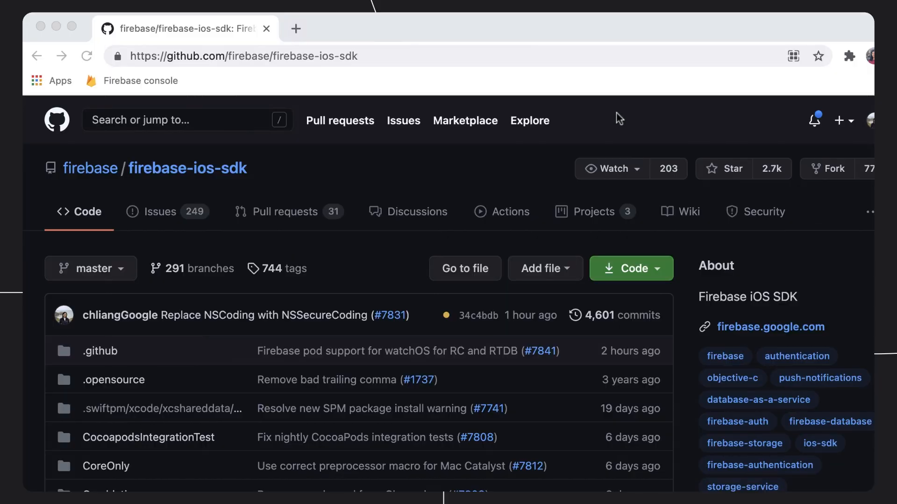
# Copy the firebase-ios-sdk repository URL from the browser address bar.
pyautogui.click(343, 56)
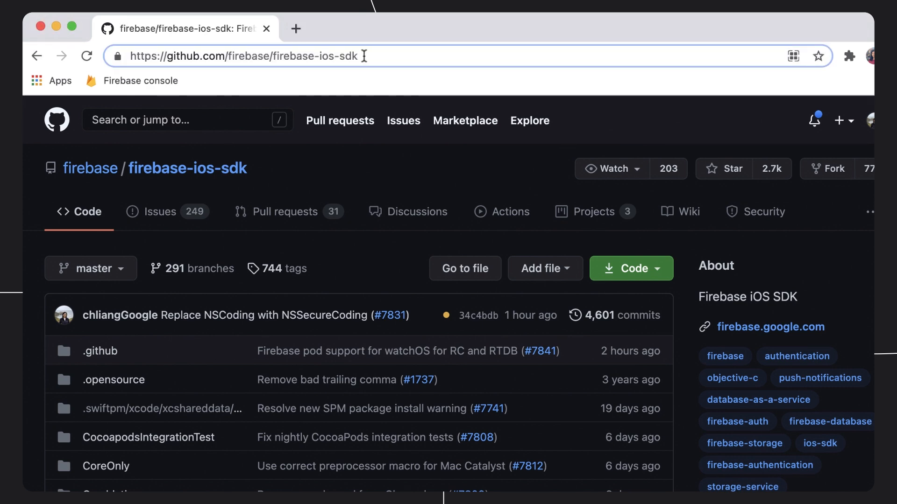
pyautogui.rightClick(240, 55)
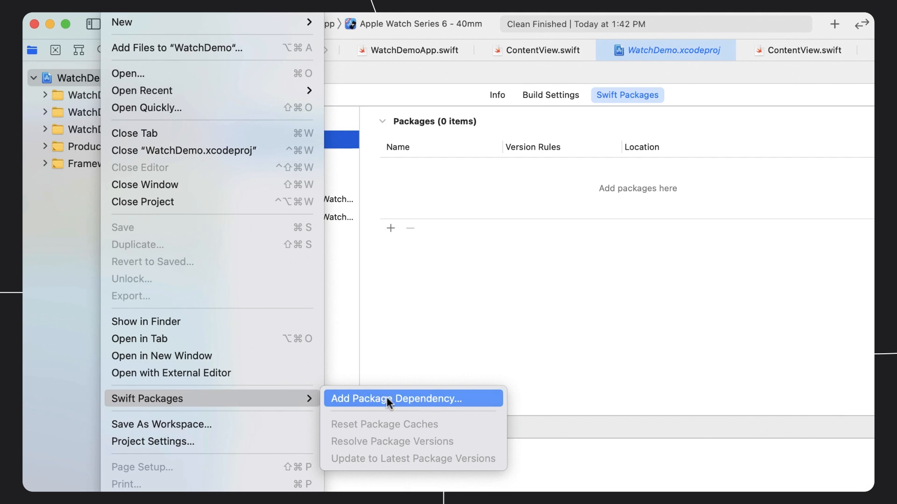
# Add the firebase-ios-sdk package dependency with the up-to-next-major version rule.
pyautogui.click(396, 399)
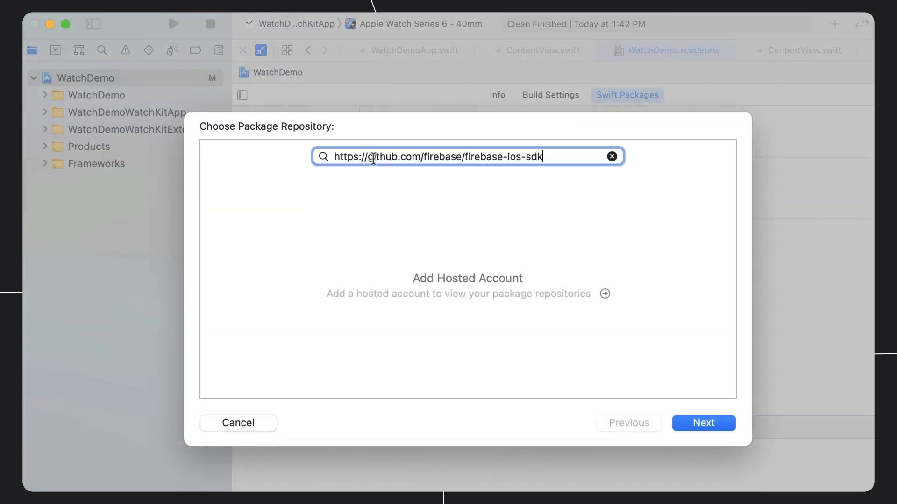
pyautogui.click(702, 422)
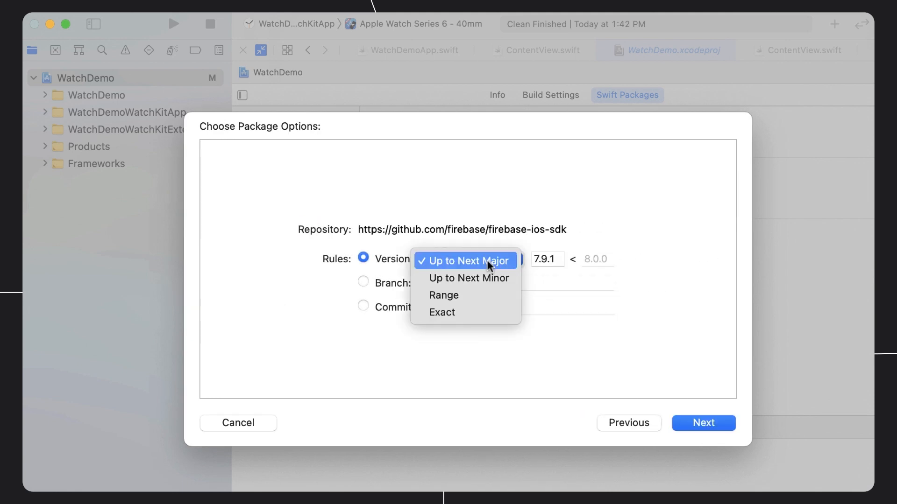
pyautogui.click(702, 422)
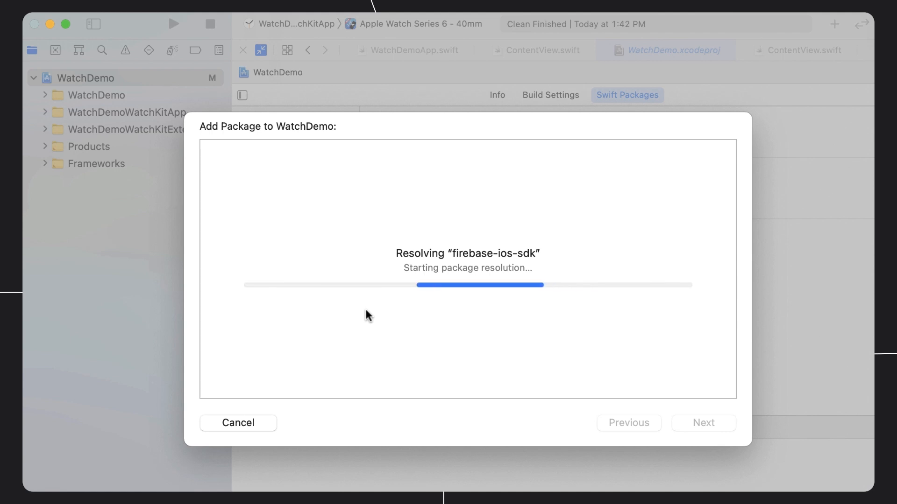
pyautogui.moveTo(456, 317)
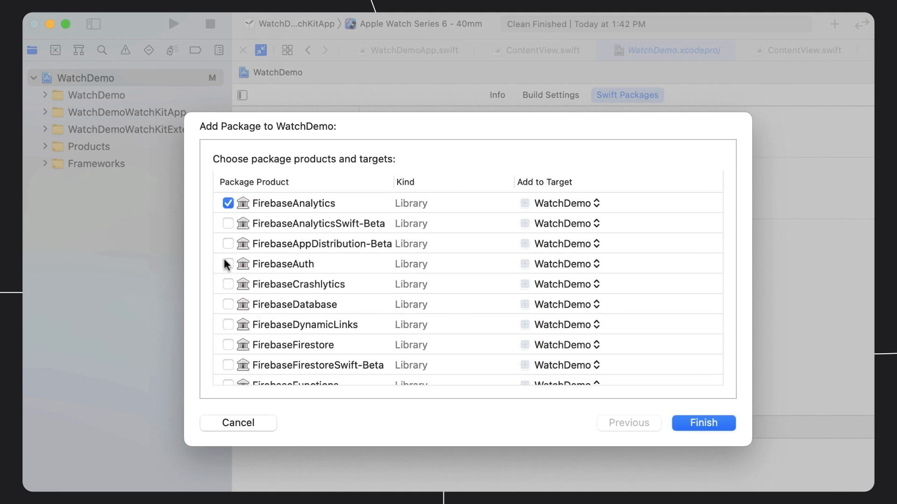
# Select FirebaseFirestoreSwift-Beta, FirebaseStorage and FirebaseStorageSwift-Beta, and target FirebaseMessaging to WatchDemoWatchKitExtension.
pyautogui.scroll(-3)
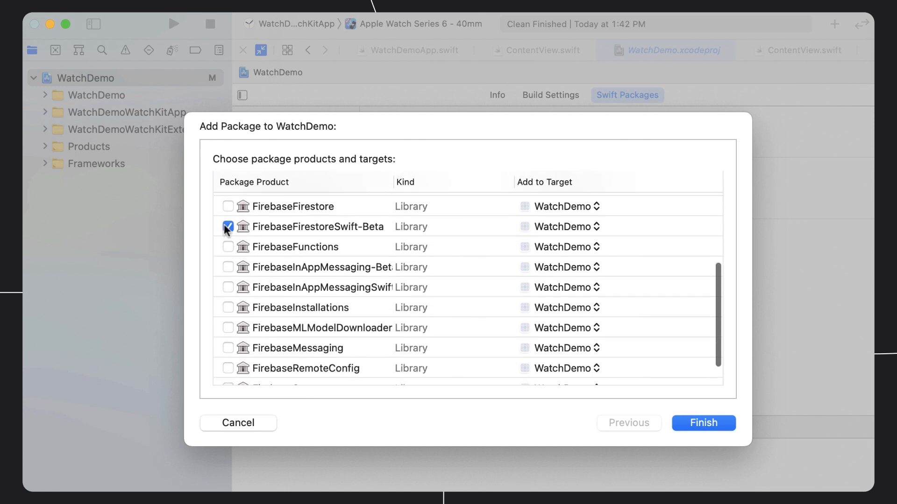
pyautogui.click(228, 206)
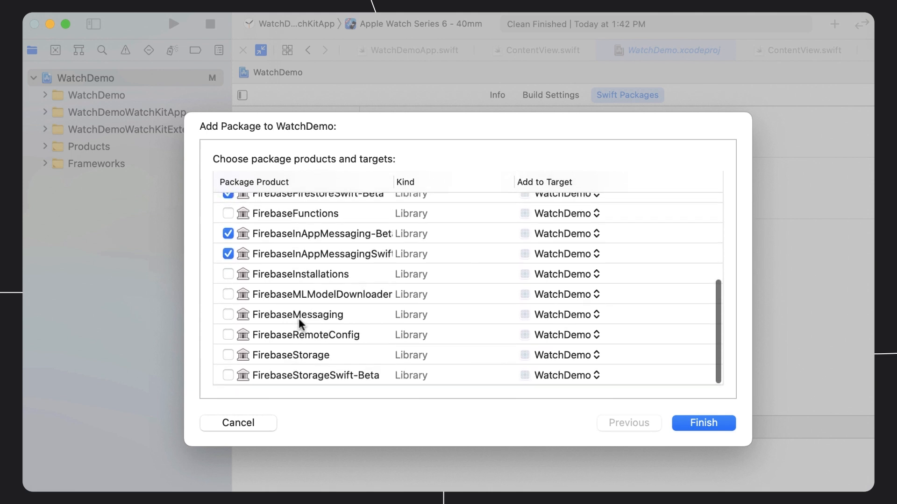
pyautogui.click(228, 355)
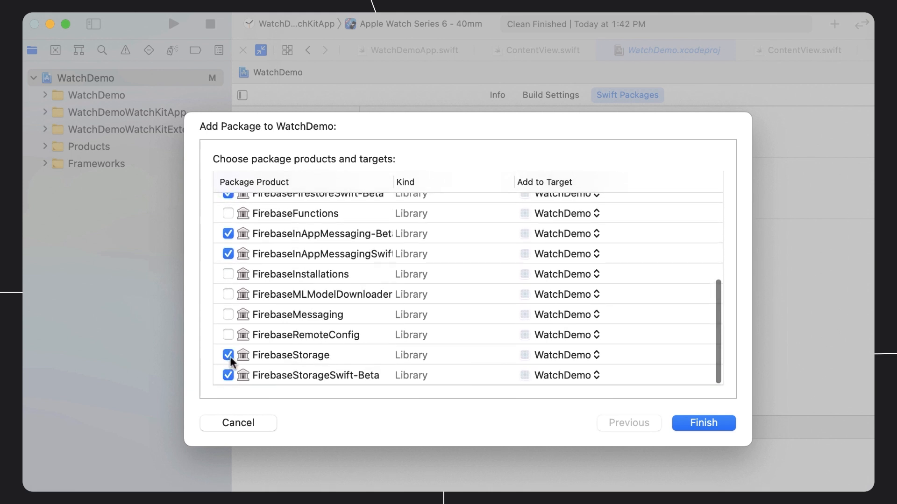
pyautogui.click(228, 315)
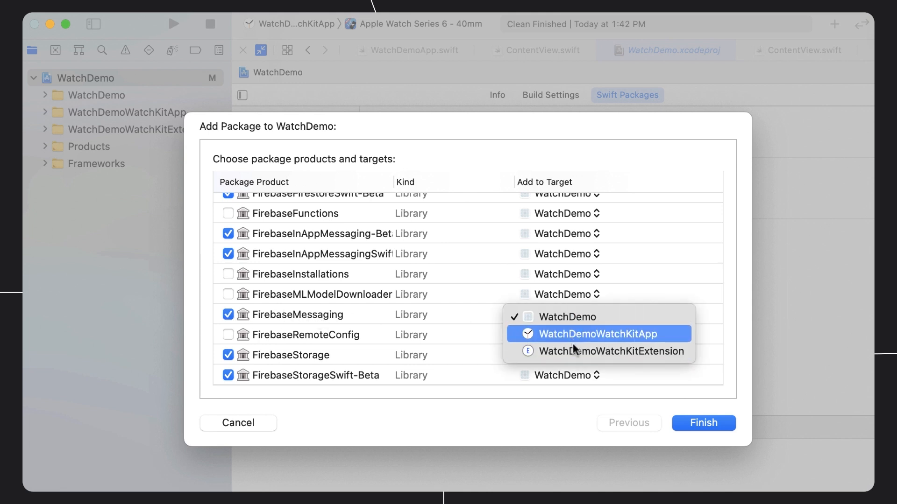
pyautogui.click(611, 351)
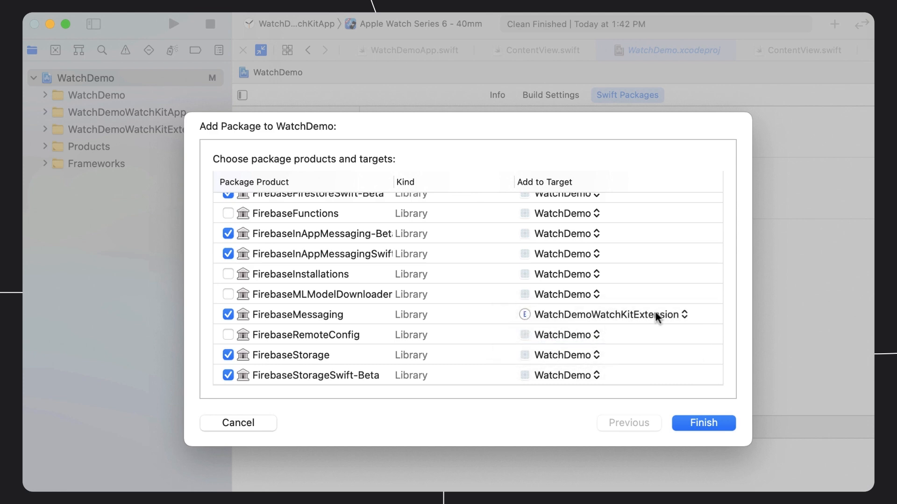
# Finish adding the Firebase products and view the WatchDemoWatchKitExtension target's general settings.
pyautogui.click(702, 422)
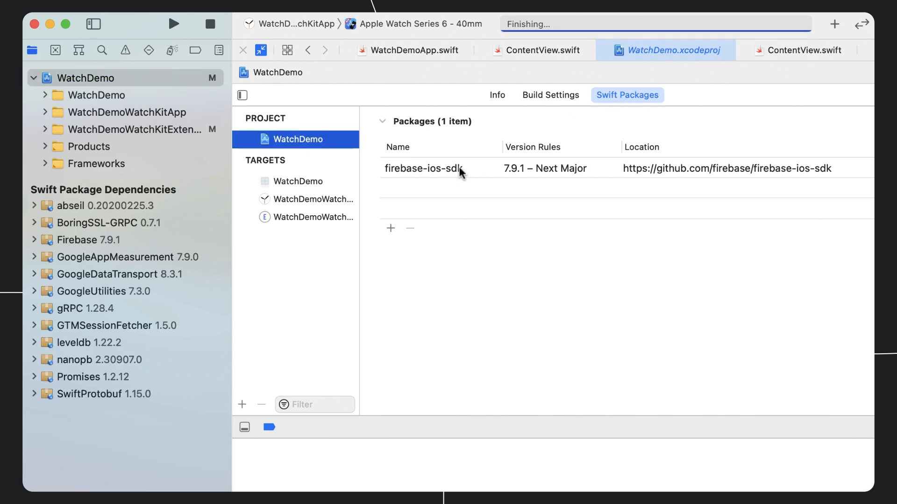
pyautogui.click(34, 240)
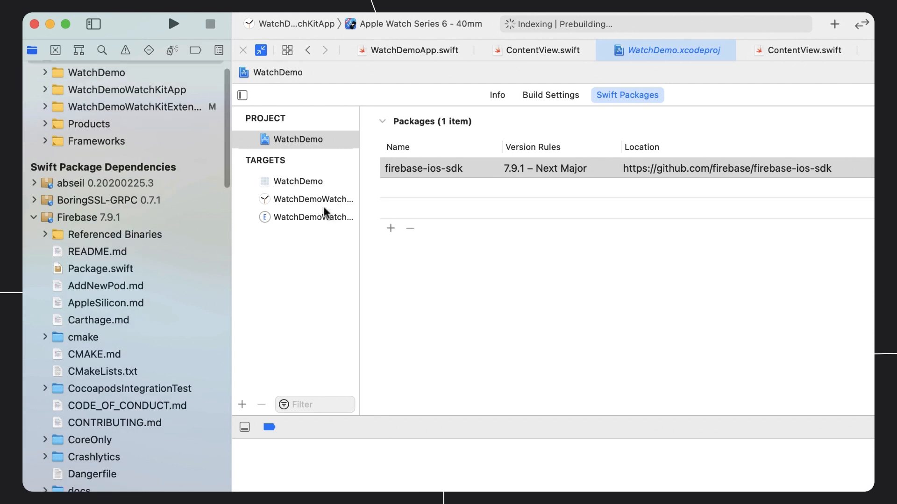
pyautogui.click(312, 216)
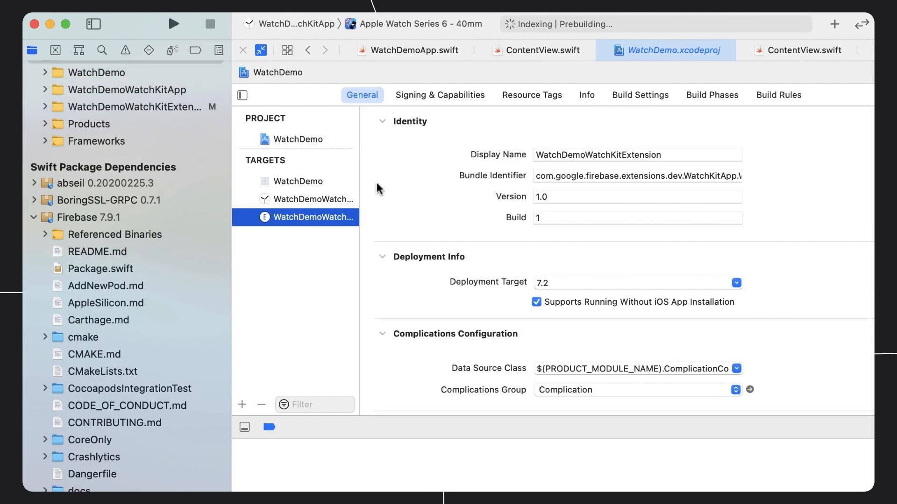
pyautogui.scroll(-3)
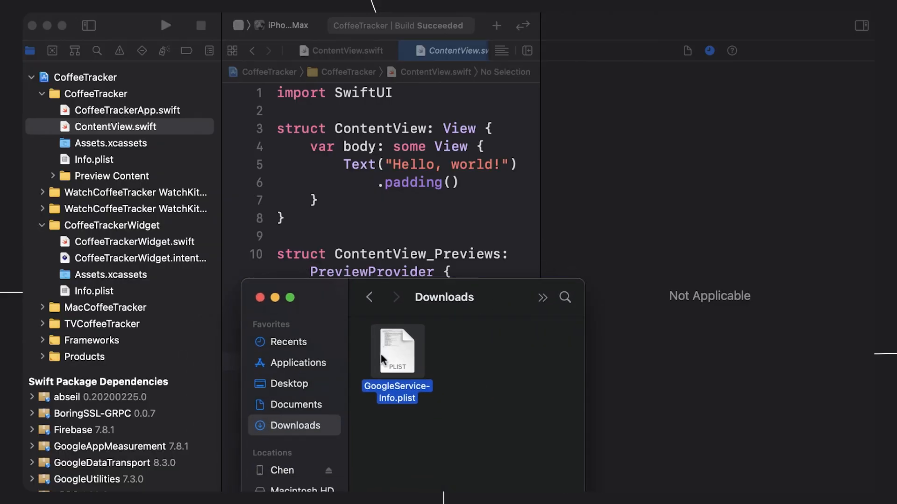
# Add GoogleService-Info.plist to the CoffeeTracker, widget extension, Mac and TV targets.
pyautogui.moveTo(397, 352); pyautogui.dragTo(143, 121)
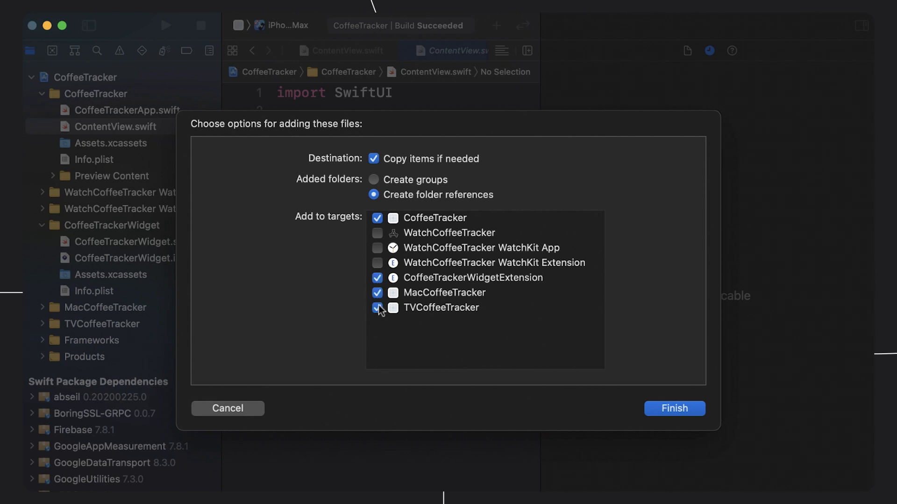
pyautogui.click(673, 408)
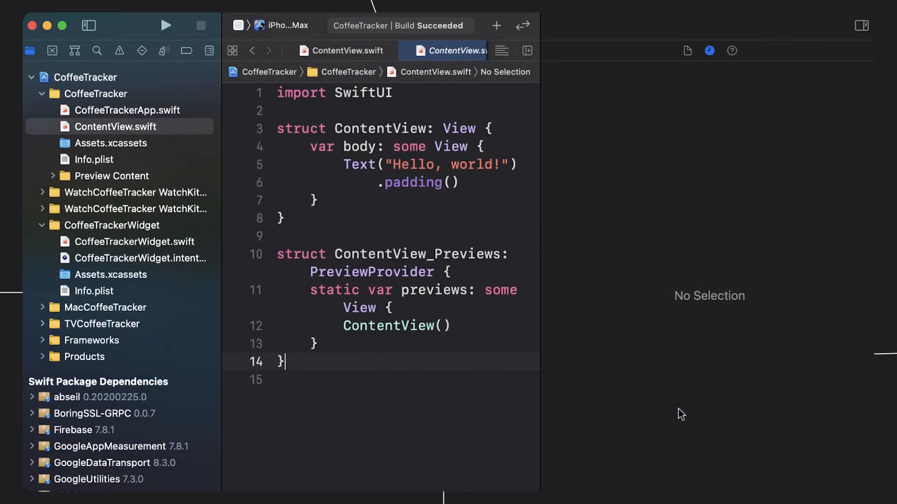